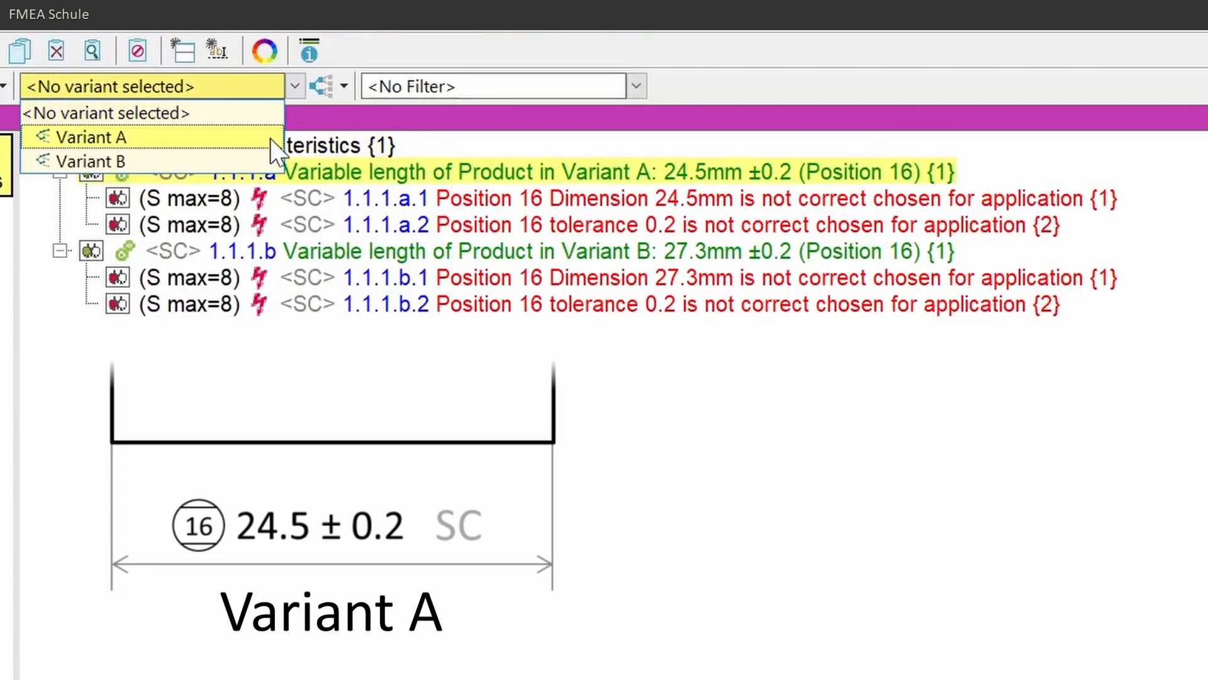
Keep the variant selector on <No variant selected> to show the general 'Variable length of Product' structure.
{"action": "left_click", "coordinate": [92, 161]}
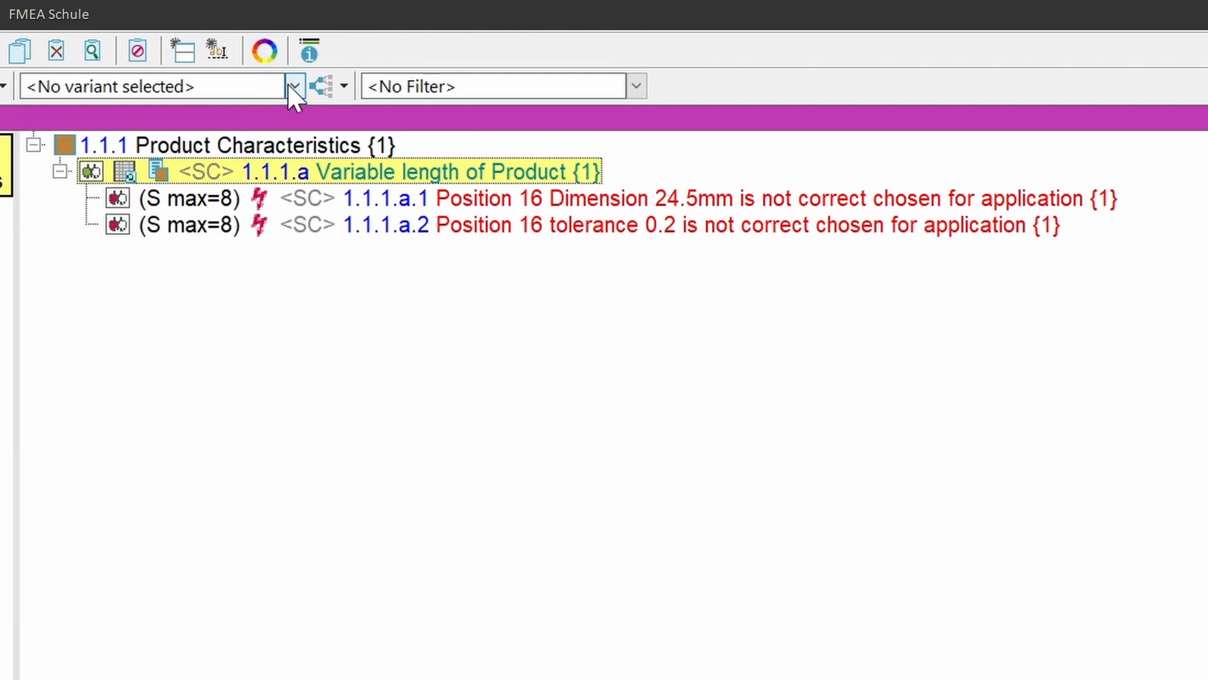
Select Variant A to show its length value of 24.5 mm ±0.2.
{"action": "left_click", "coordinate": [294, 86]}
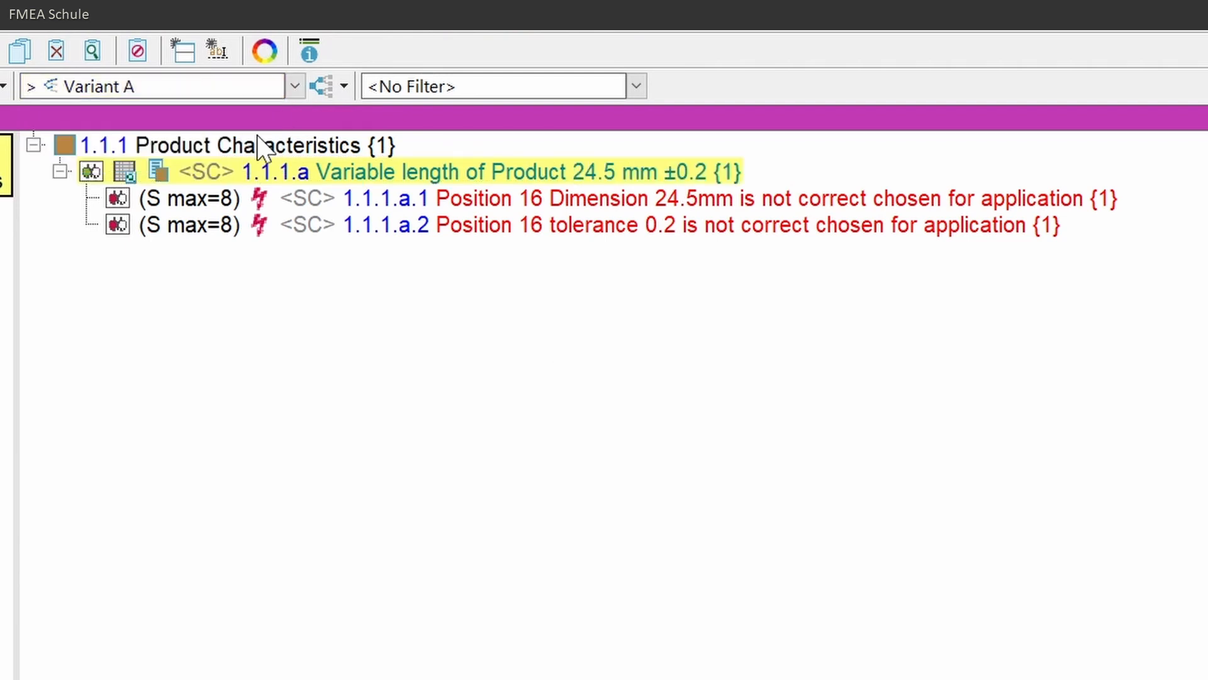
{"action": "left_click", "coordinate": [294, 85]}
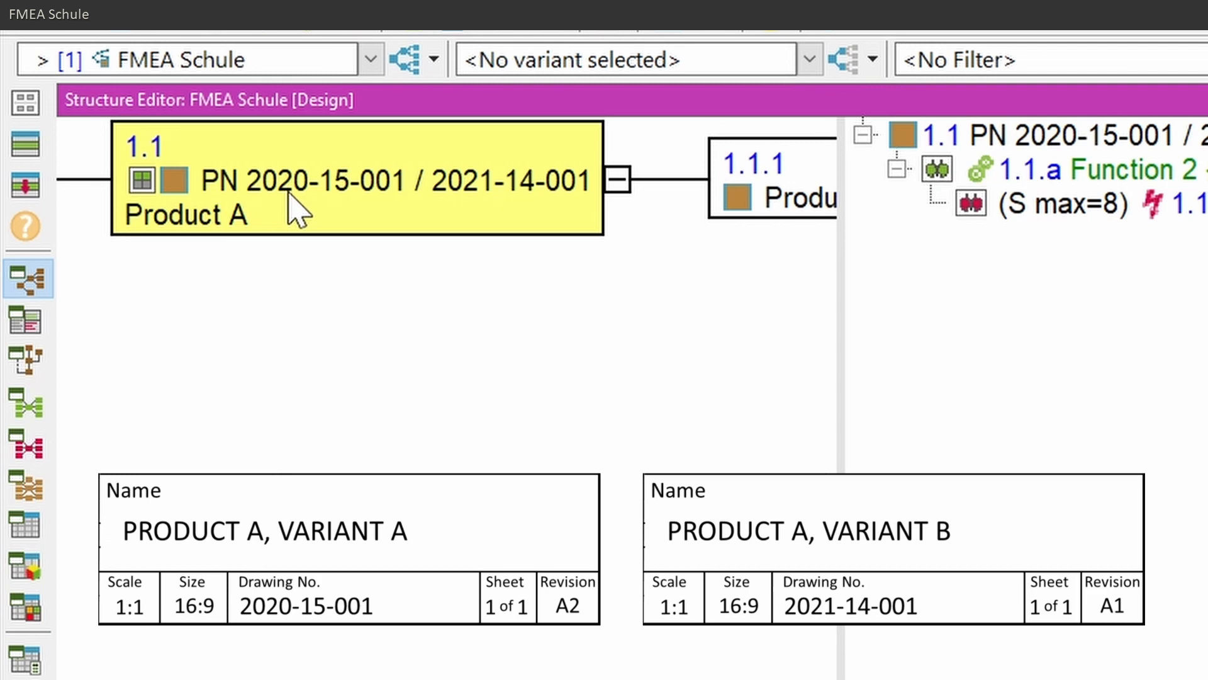
{"action": "mouse_move", "coordinate": [597, 212]}
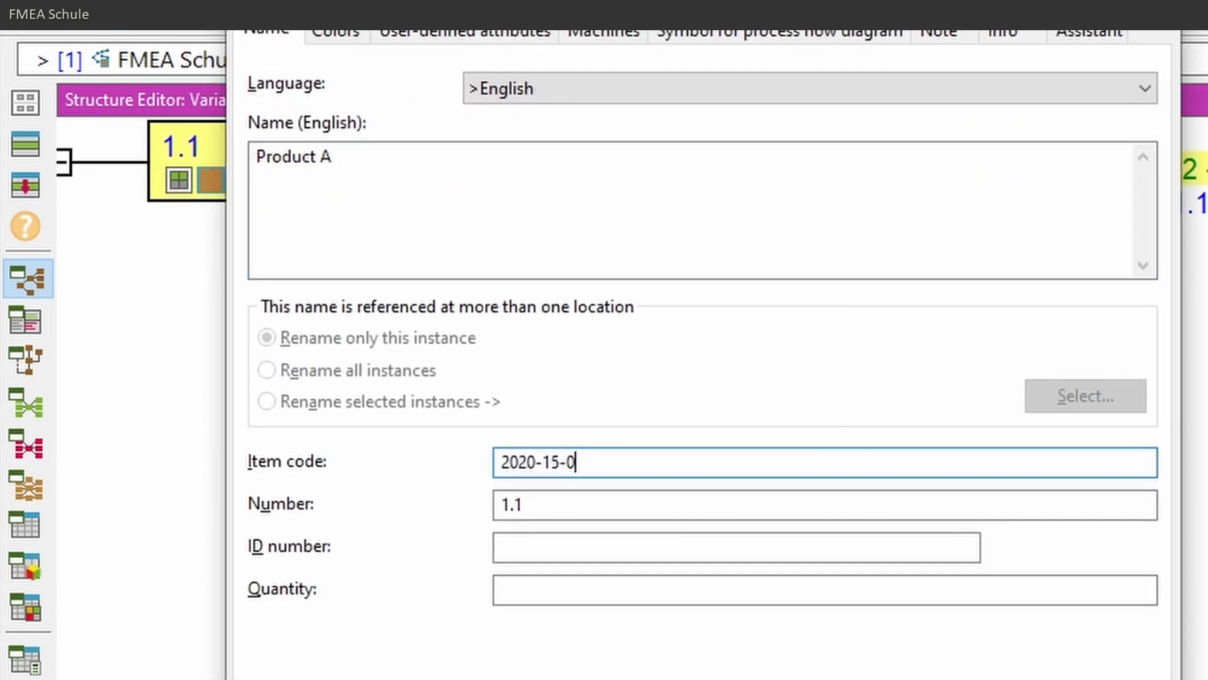
Confirm Product A's item code 2020-15-001, then toggle Variants A/B to verify 2021-14-001.
{"action": "left_click", "coordinate": [807, 59]}
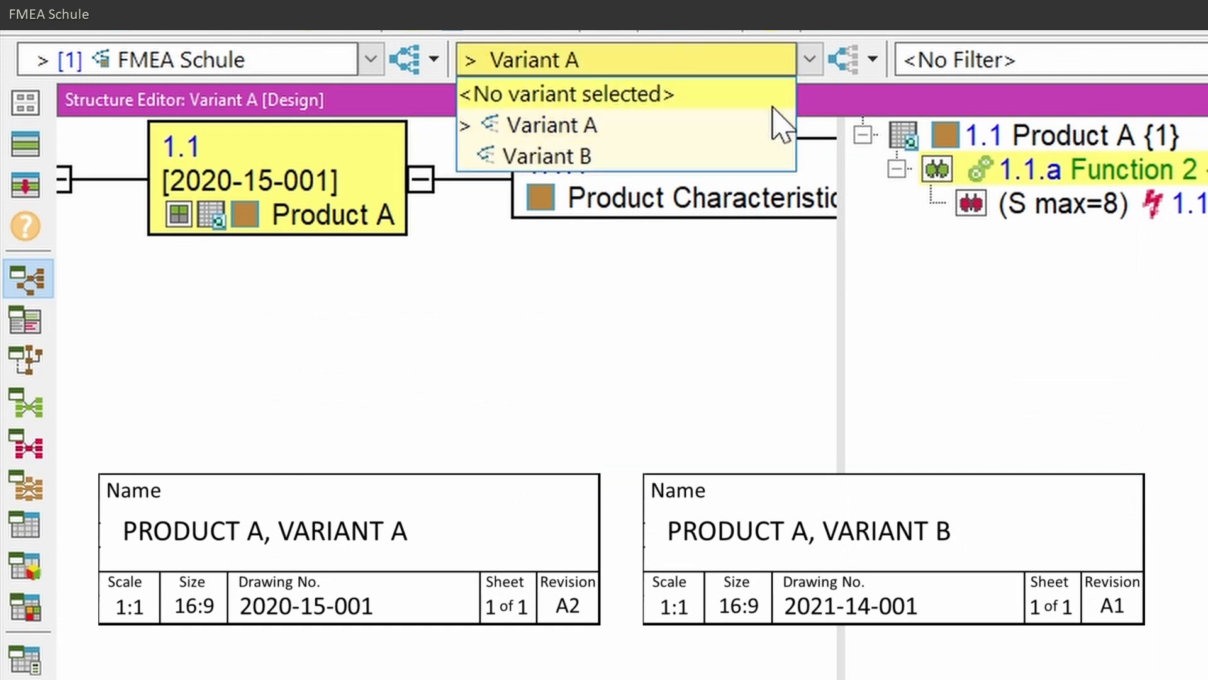
{"action": "left_click", "coordinate": [550, 155]}
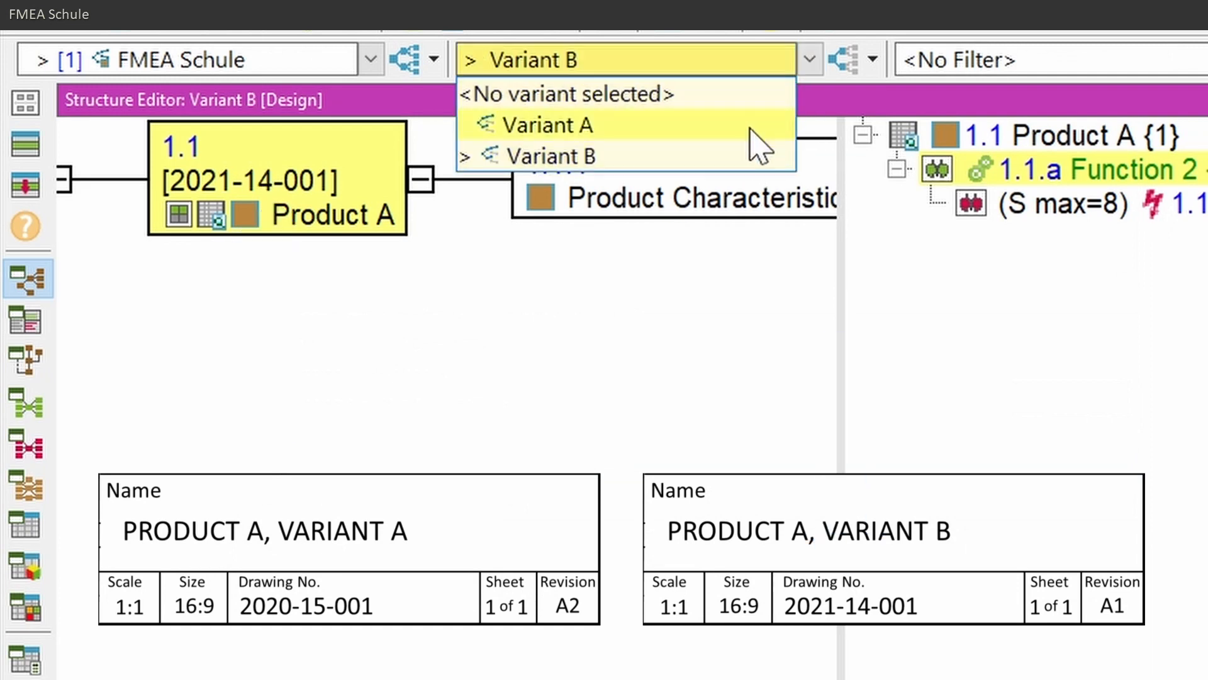
{"action": "left_click", "coordinate": [551, 124]}
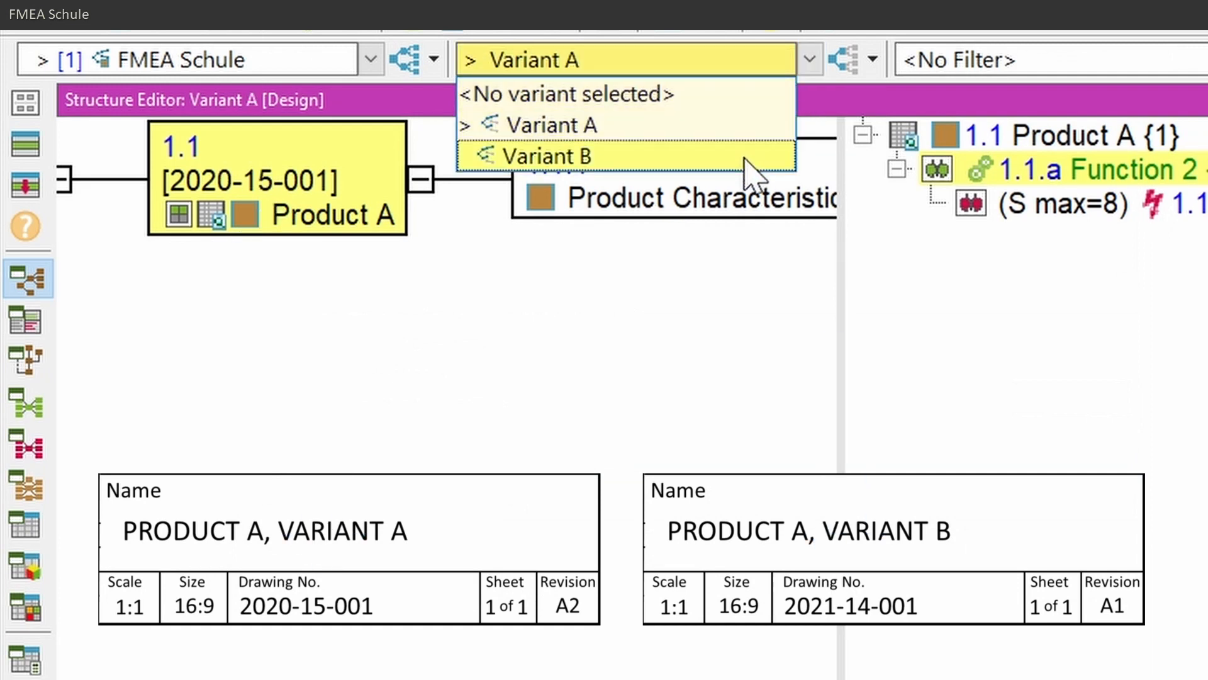
{"action": "left_click", "coordinate": [547, 155]}
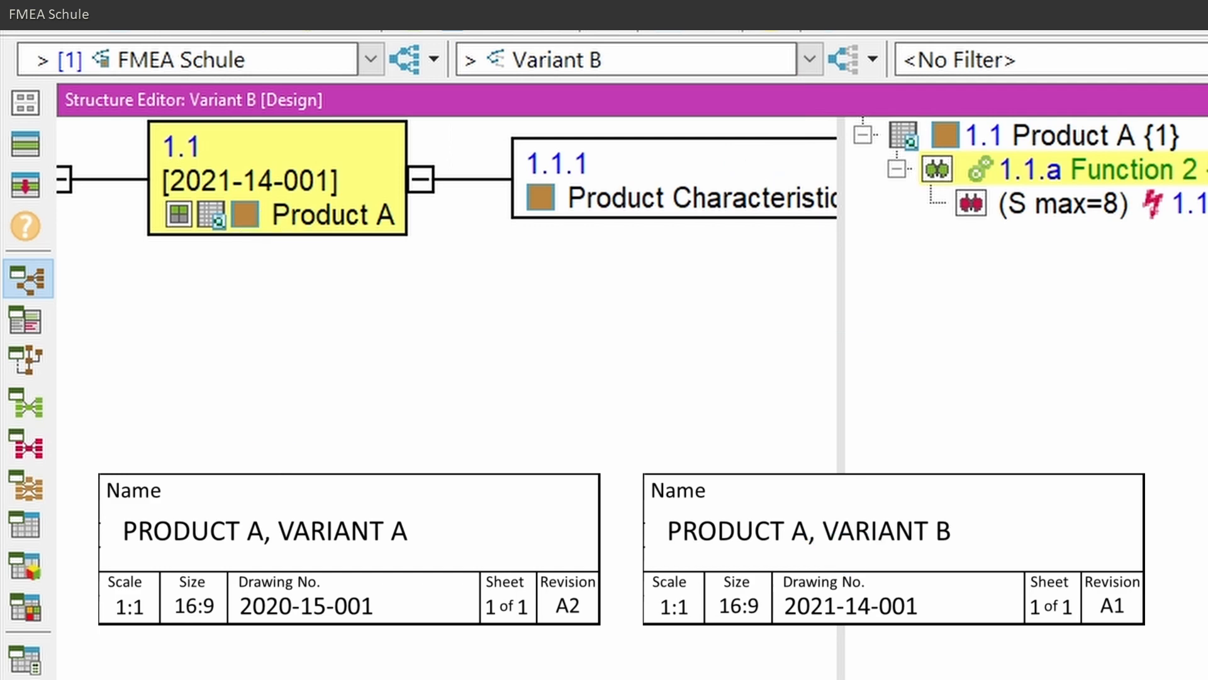
Open the process flow diagram.
{"action": "left_click", "coordinate": [22, 322]}
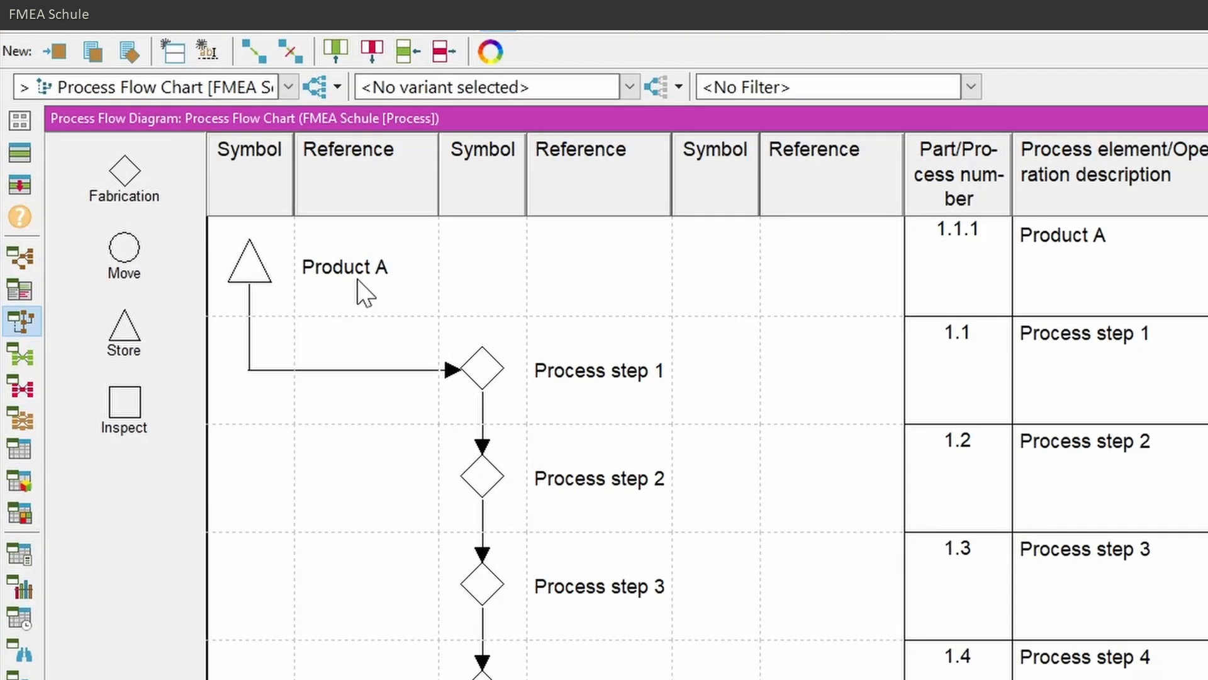
Switch the process flow chart to Variant A and open Product A's user-defined attributes.
{"action": "left_click", "coordinate": [629, 87]}
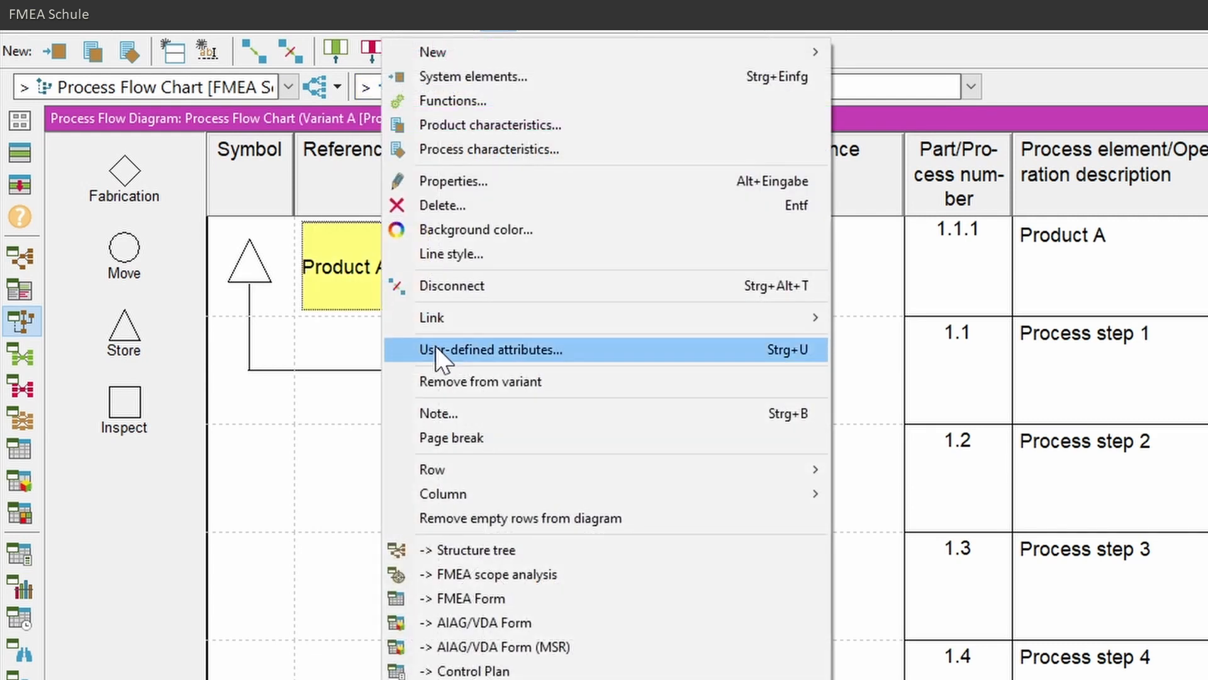
{"action": "left_click", "coordinate": [491, 349]}
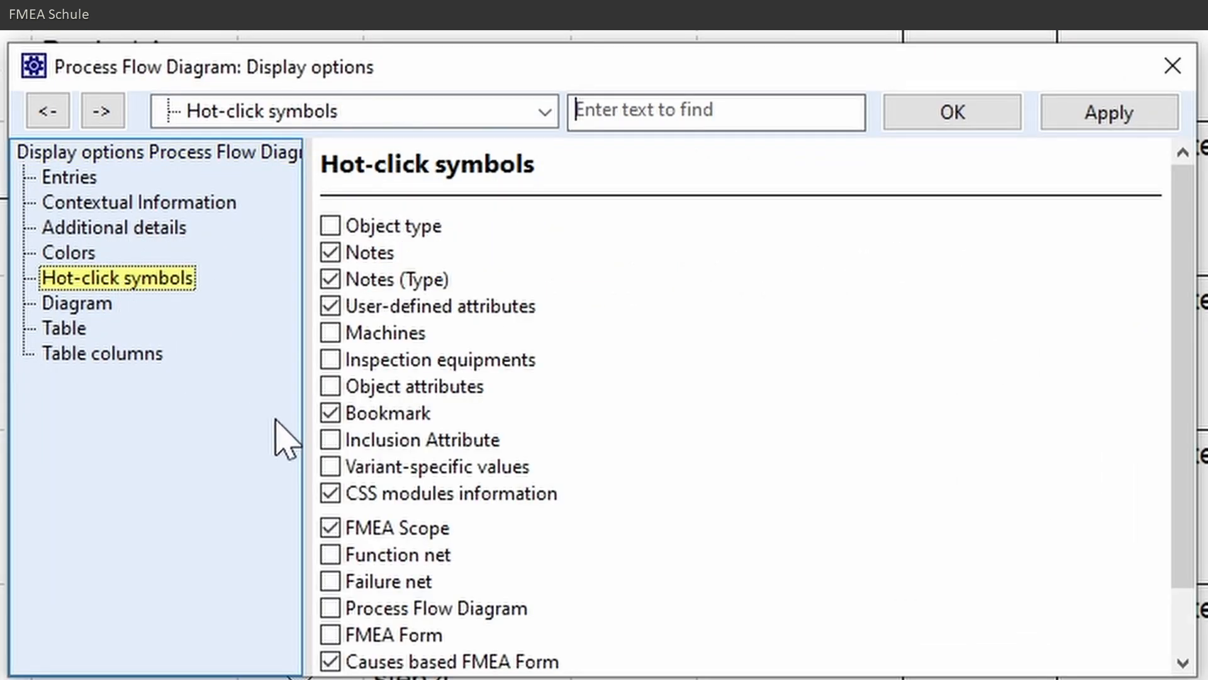
Enable the Variant-specific values hot-click symbol and apply it to the diagram.
{"action": "left_click", "coordinate": [330, 466]}
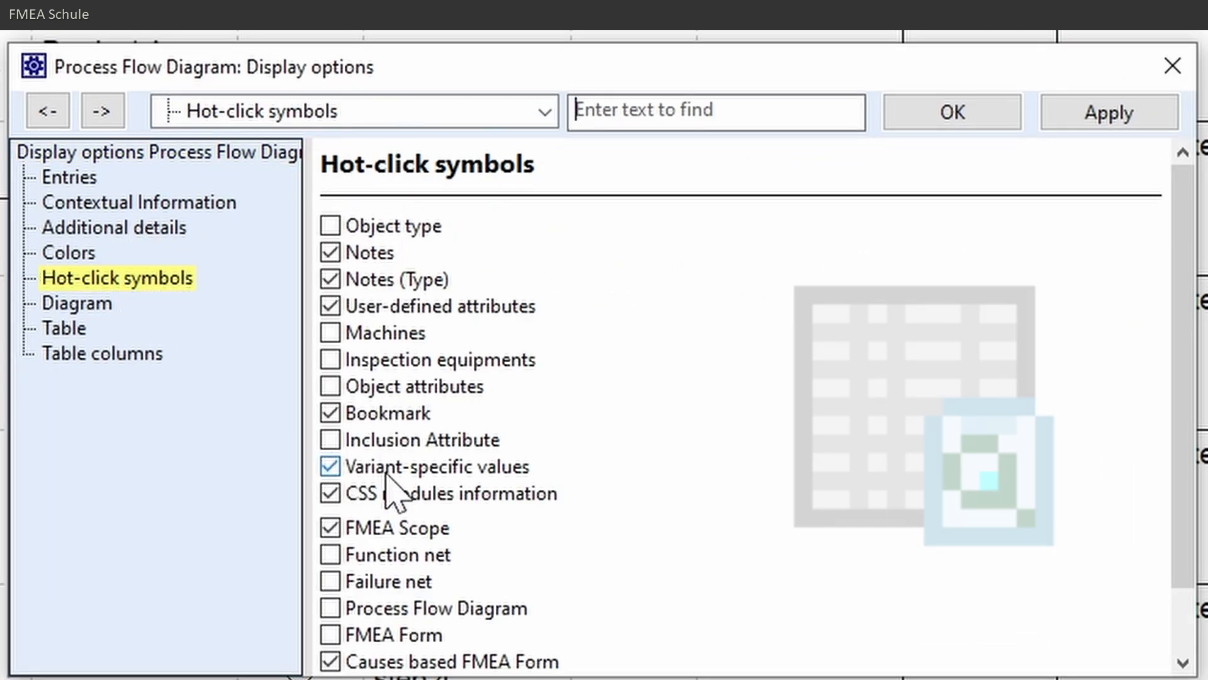
{"action": "left_click", "coordinate": [951, 110]}
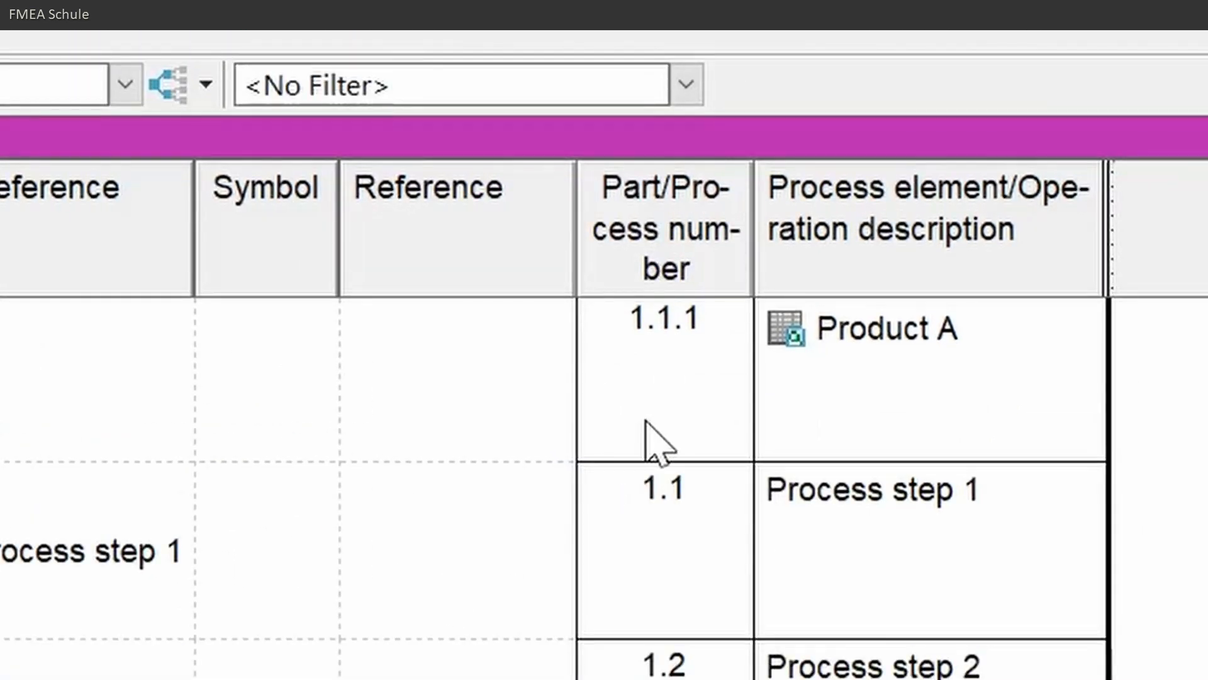
{"action": "mouse_move", "coordinate": [787, 339]}
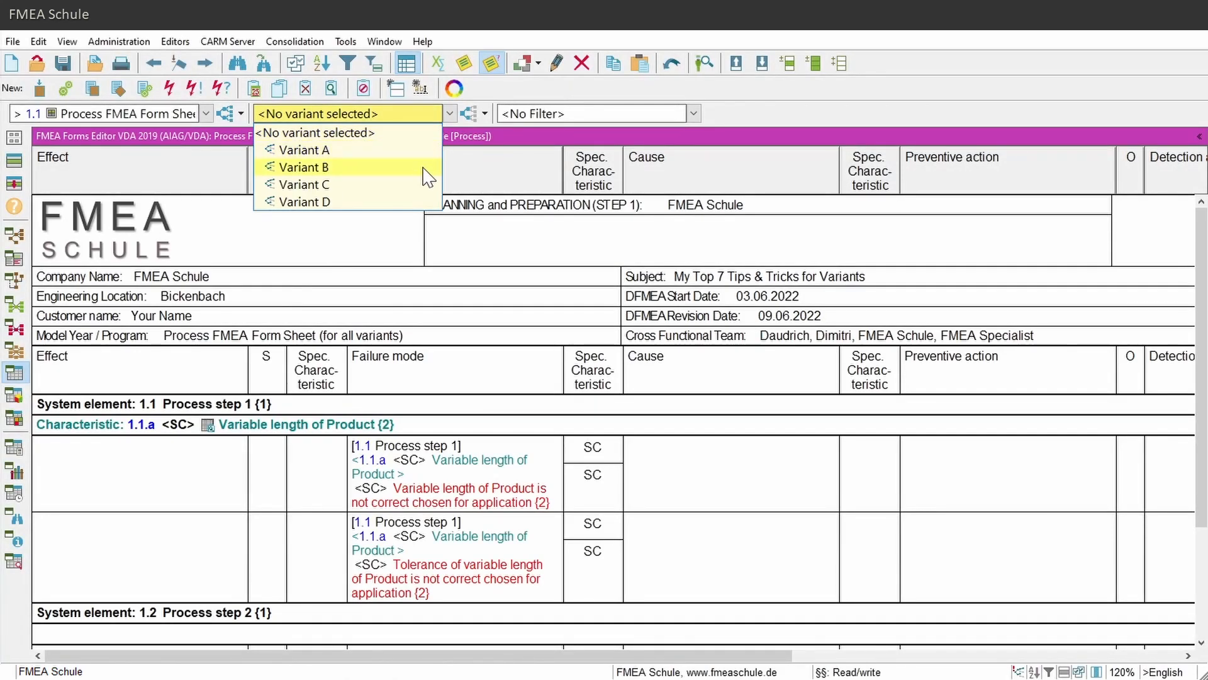
{"action": "left_click", "coordinate": [344, 113]}
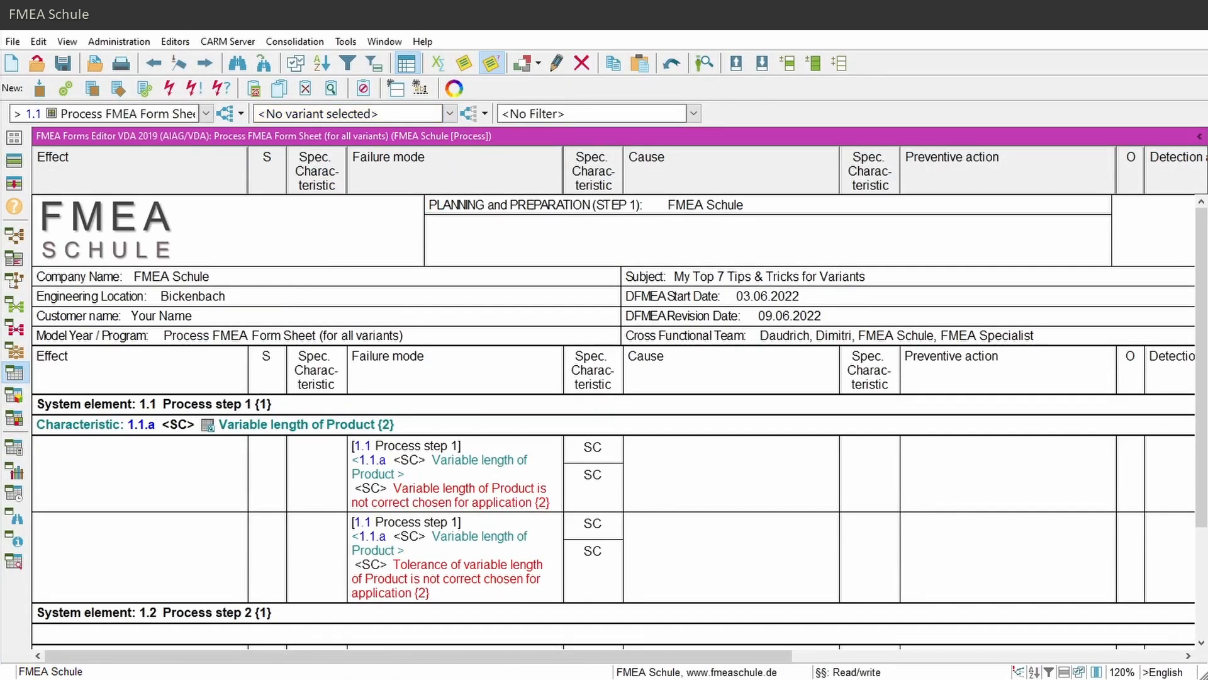
{"action": "mouse_move", "coordinate": [143, 85]}
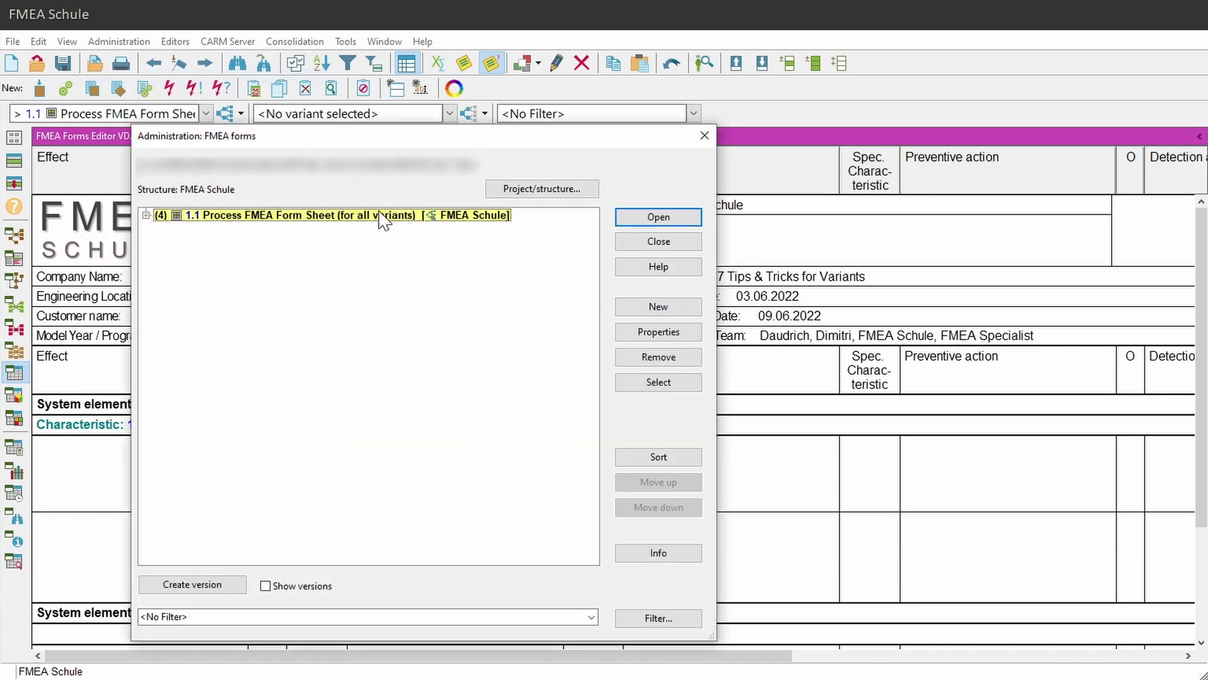
{"action": "left_click", "coordinate": [657, 217]}
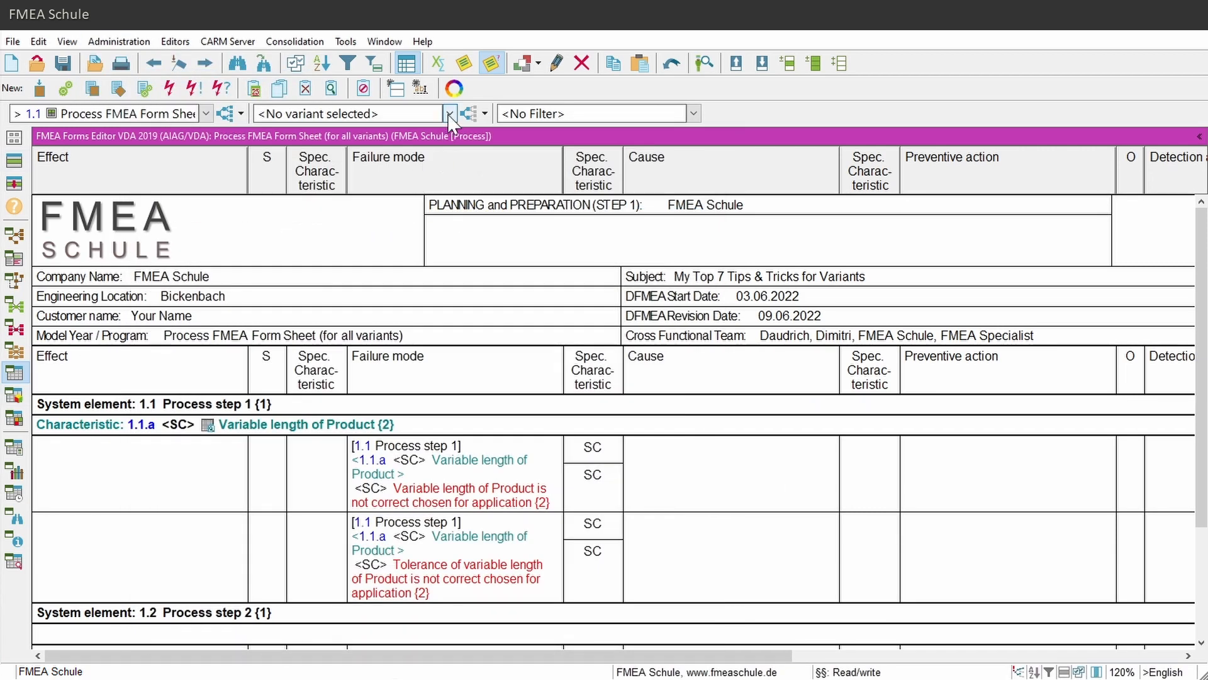
{"action": "left_click", "coordinate": [449, 113]}
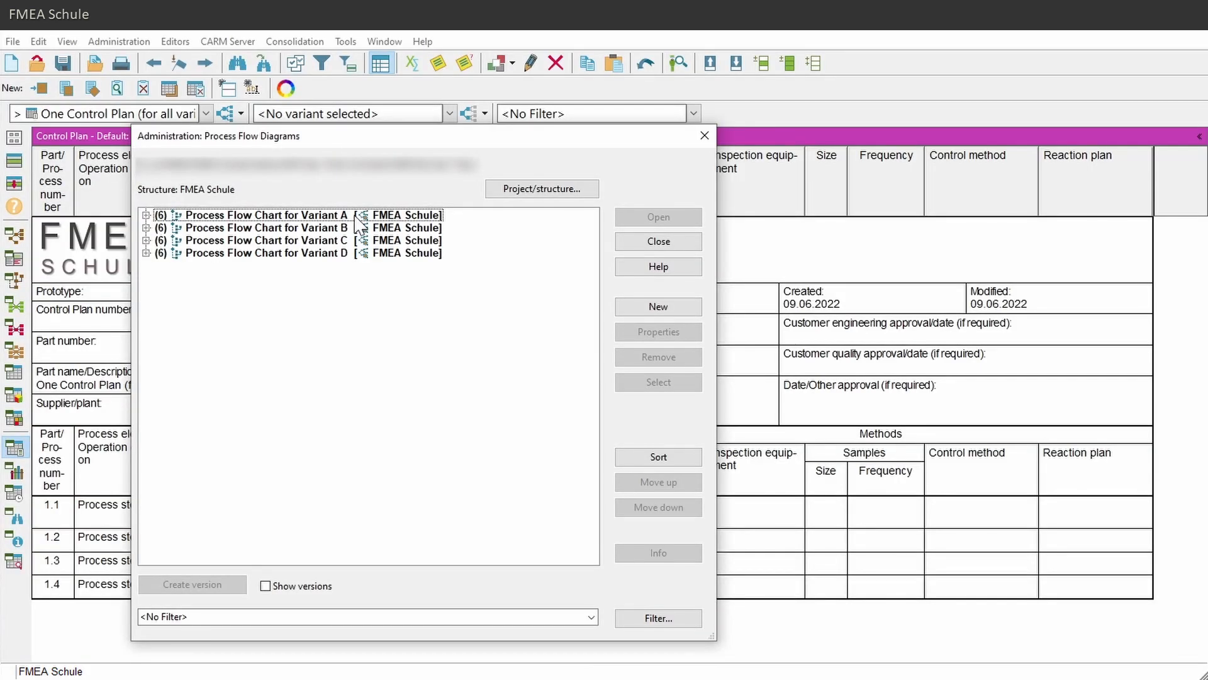
{"action": "mouse_move", "coordinate": [358, 224]}
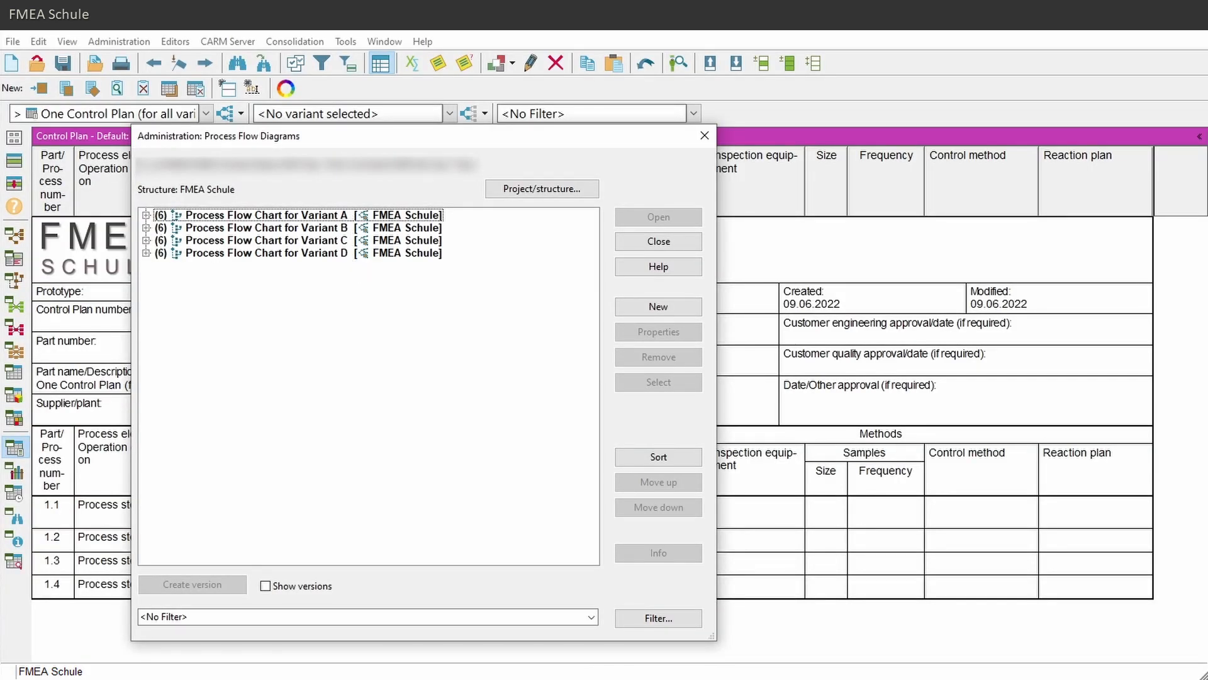